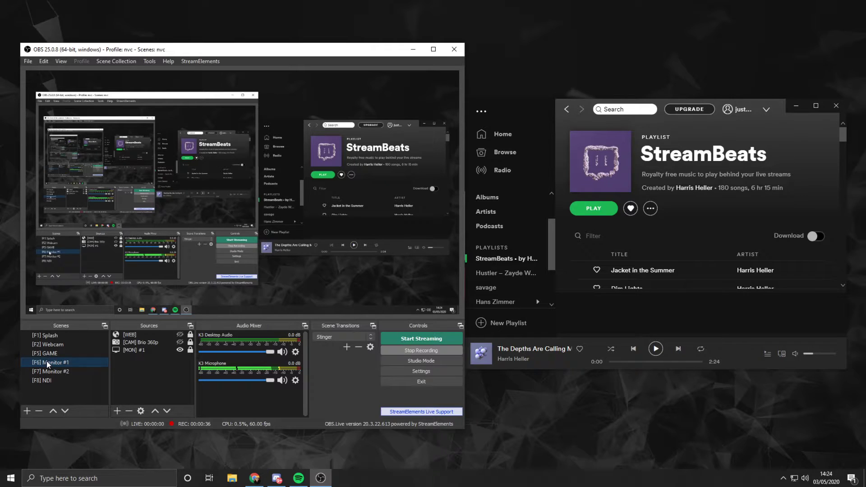
Open Windows Sound settings from the taskbar speaker icon and scroll to Related Settings
right_click(804, 477)
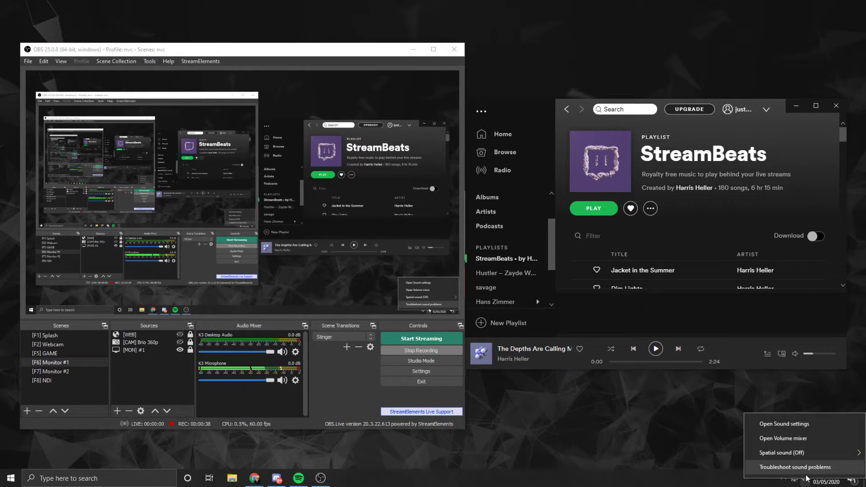
left_click(784, 423)
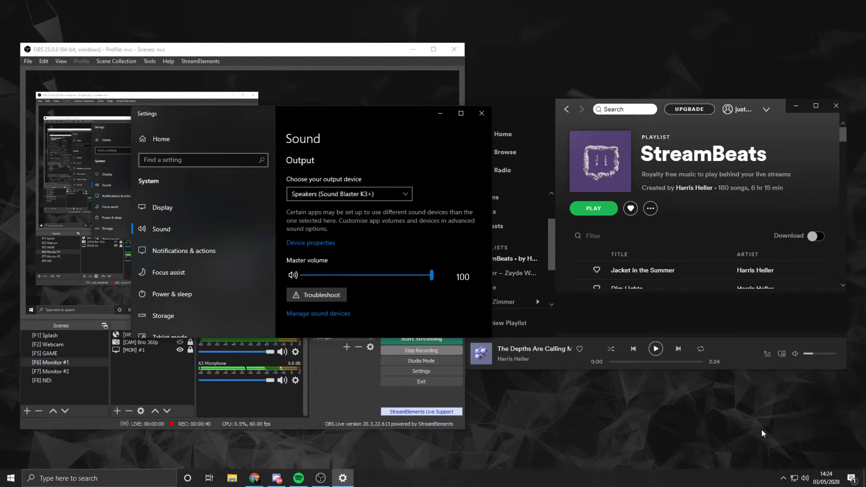
scroll("down", 3)
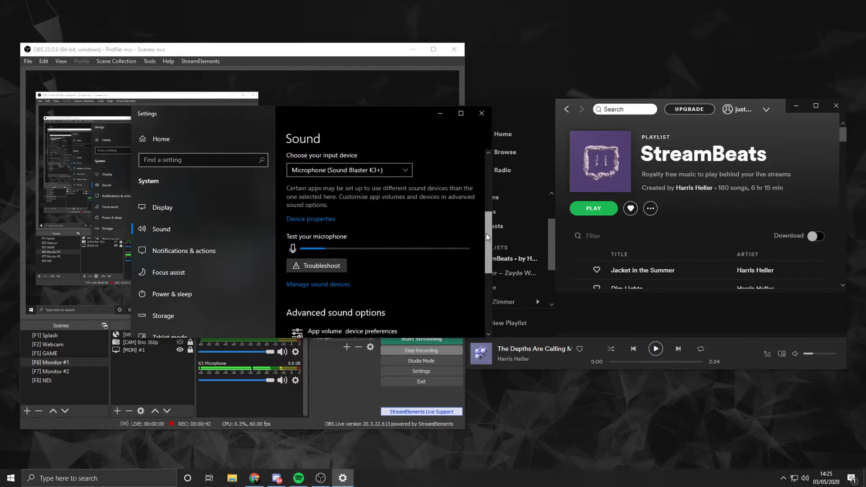
scroll("down", 3)
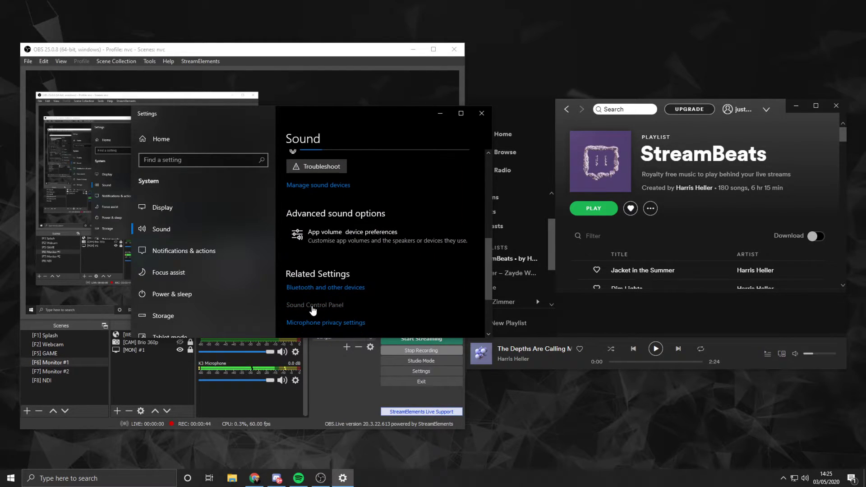
left_click(315, 304)
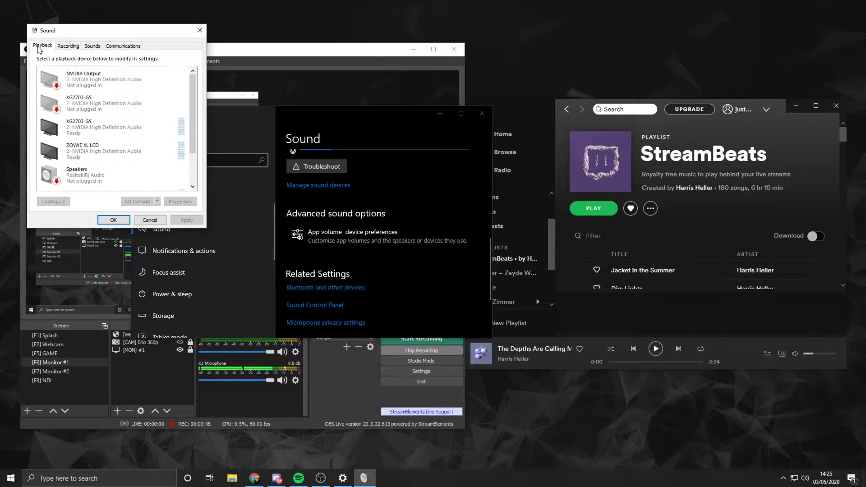
left_click(100, 127)
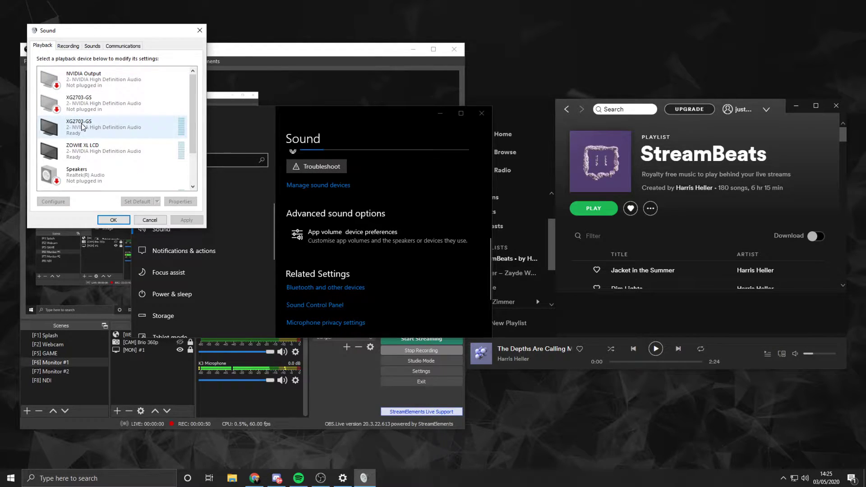
left_click(111, 127)
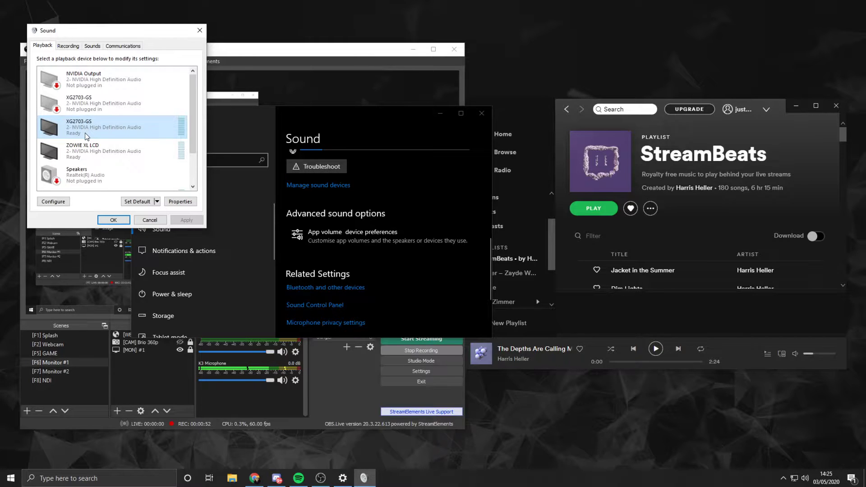
left_click(105, 150)
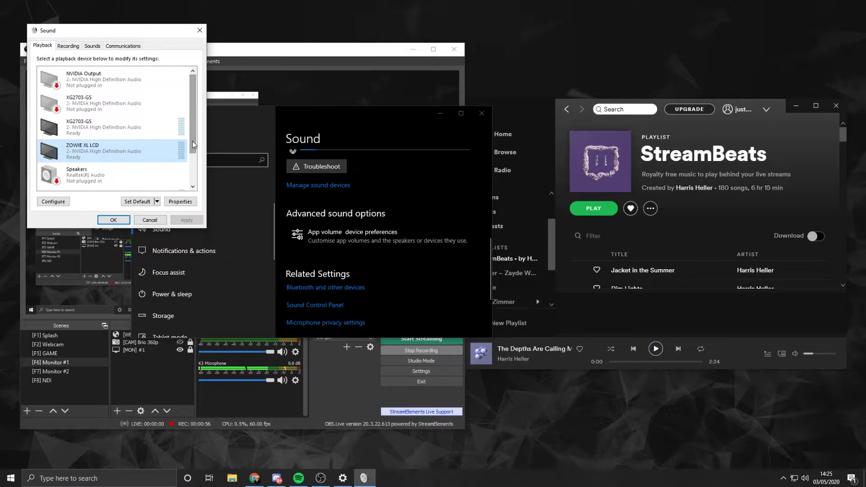
scroll("down", 3)
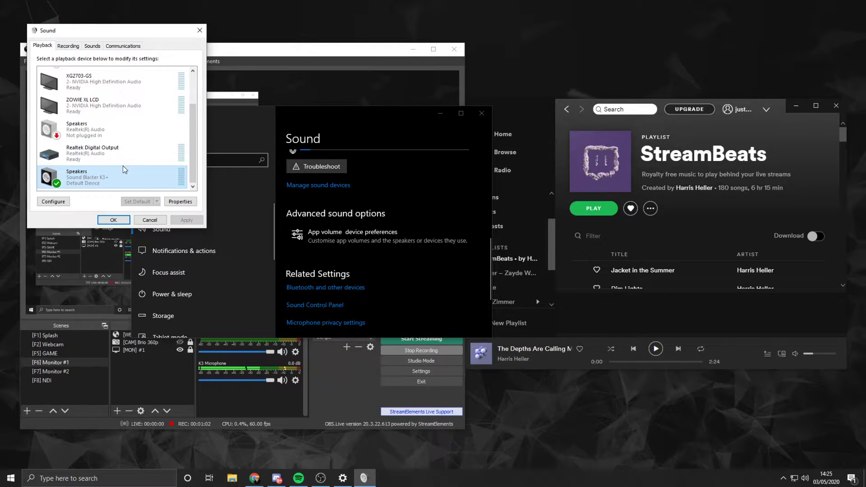
mouse_move(198, 30)
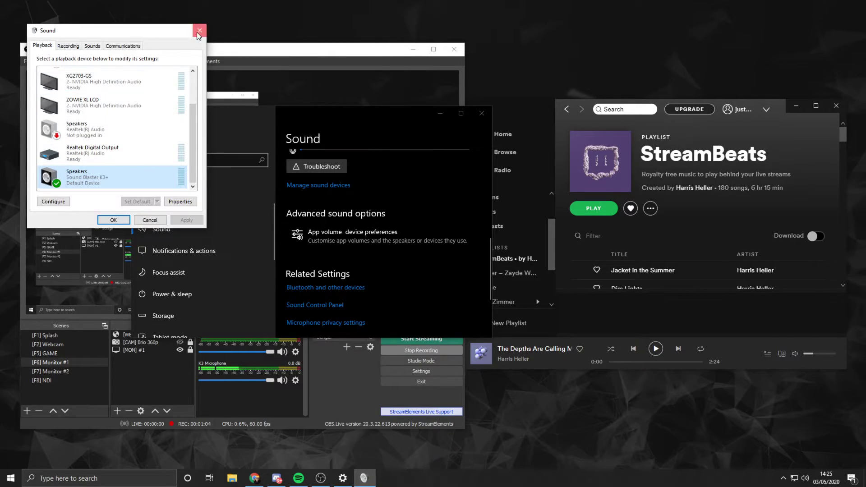
left_click(199, 30)
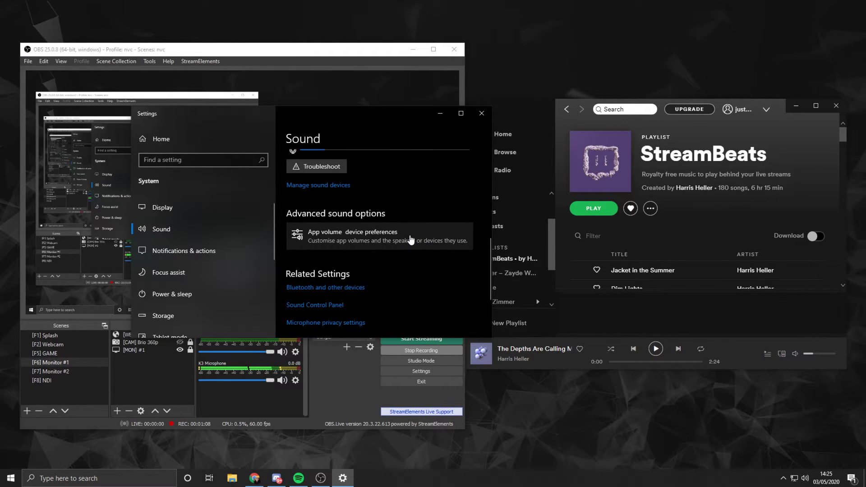
Set Spotify's output device to ZOWIE XL LCD in App volume preferences, then close Settings
left_click(351, 236)
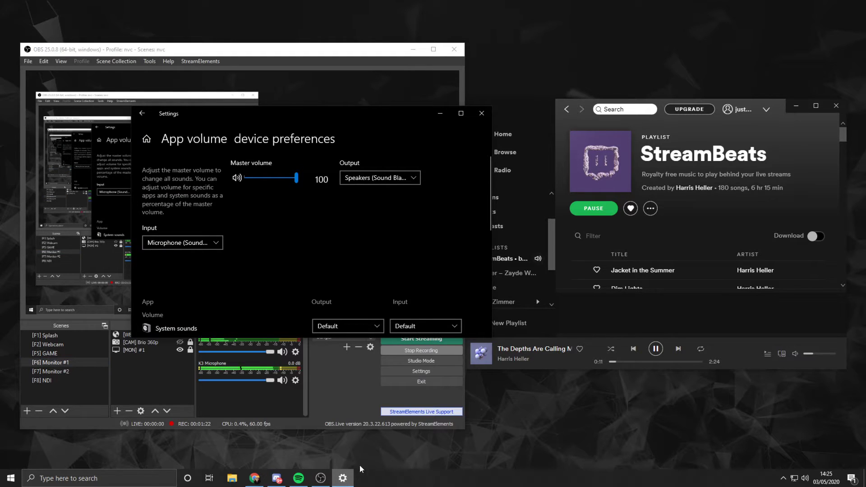
scroll("down", 3)
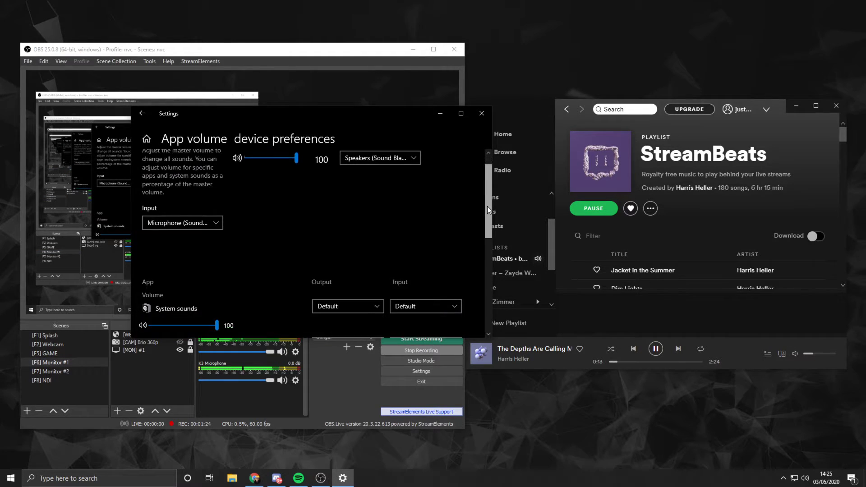
scroll("down", 3)
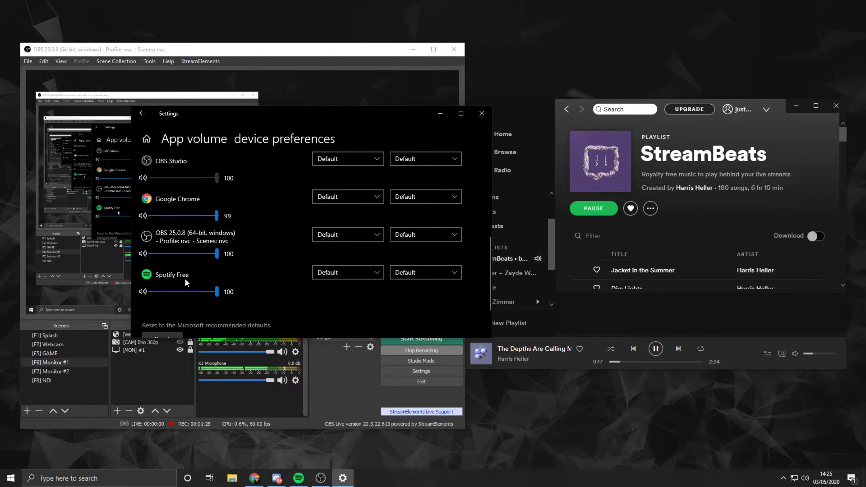
left_click(347, 272)
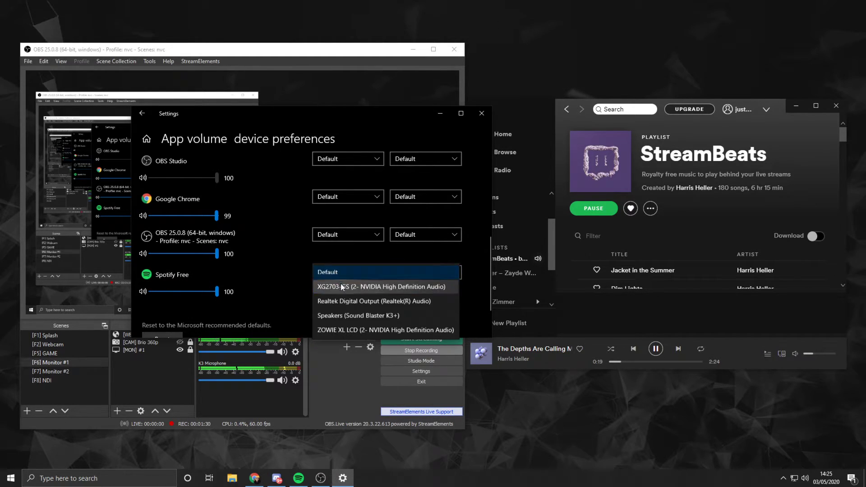
left_click(385, 329)
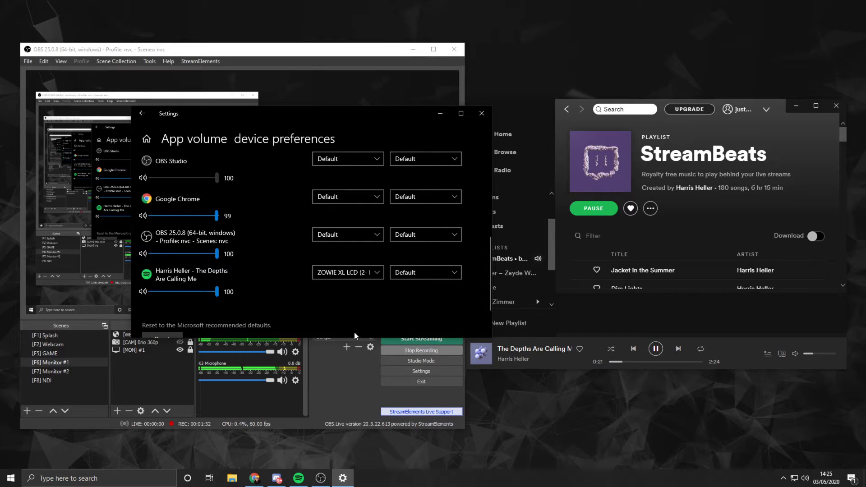
left_click(480, 112)
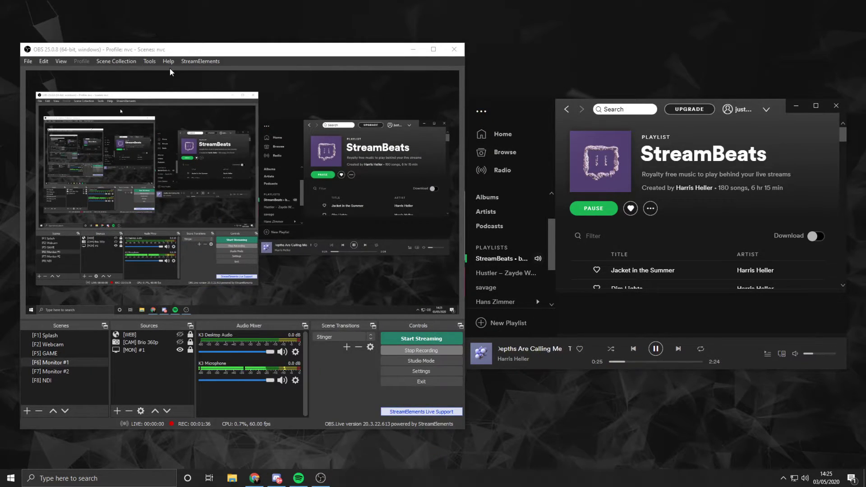
Set Desktop Audio 2 to ZOWIE XL LCD in OBS Audio settings and confirm
left_click(421, 371)
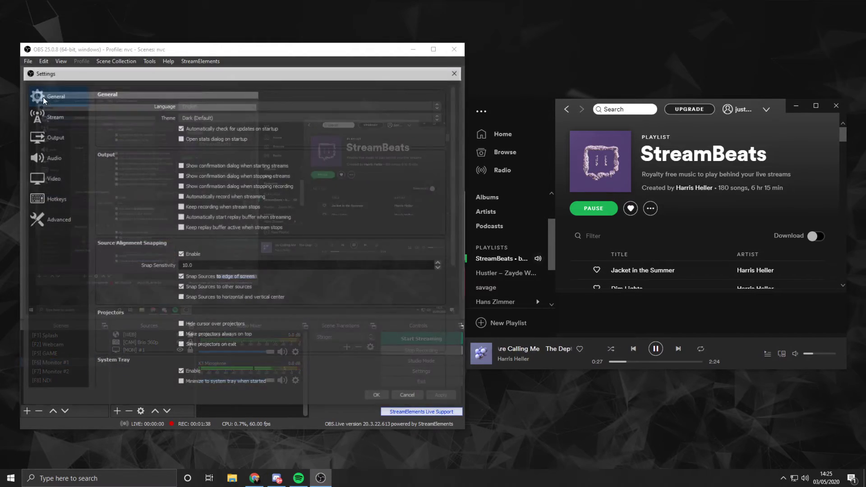
left_click(52, 157)
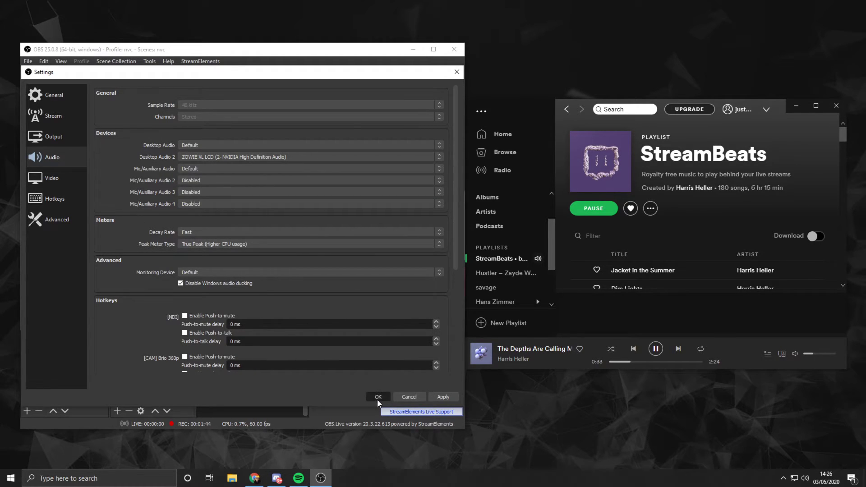
left_click(378, 396)
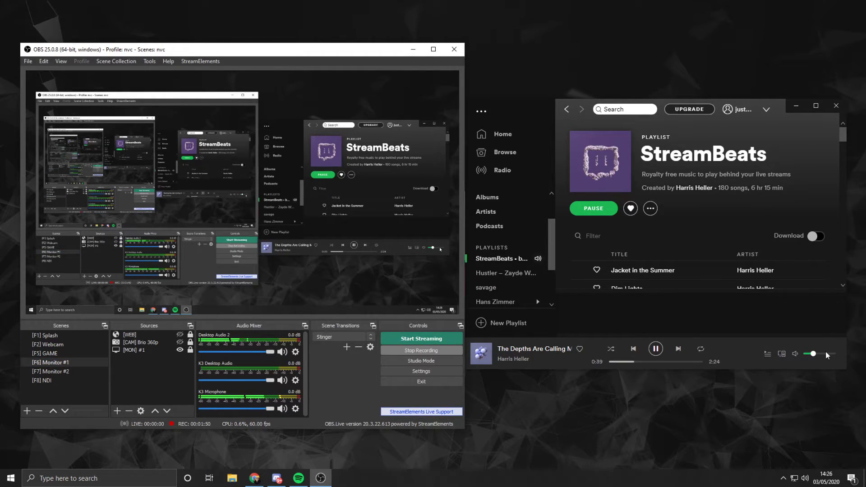
Rename Desktop Audio 2 to 'ZOWIE Spotify' through its gear menu
left_click(295, 352)
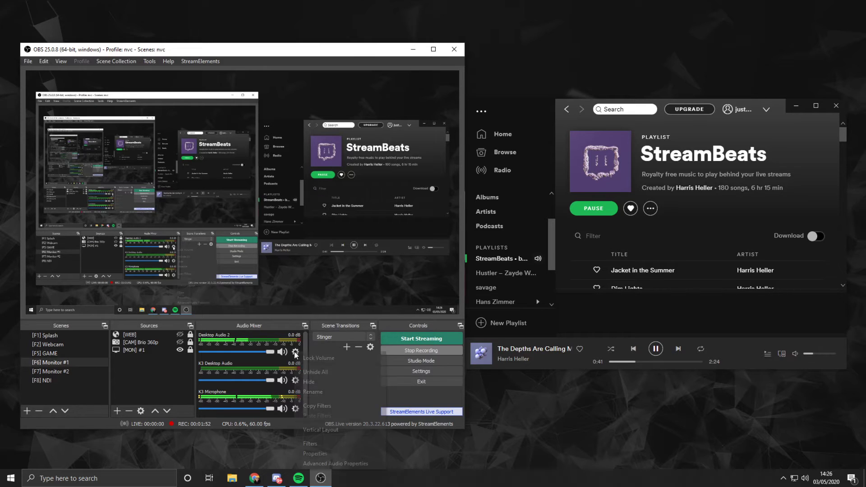
left_click(313, 391)
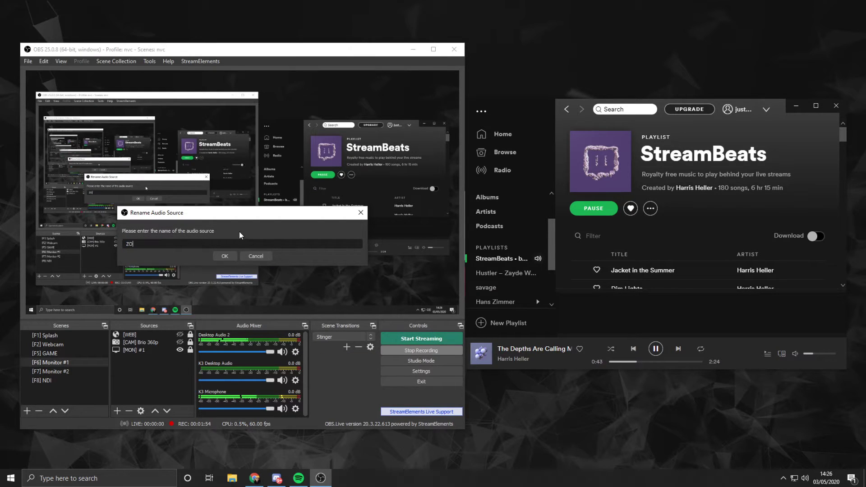
left_click(224, 256)
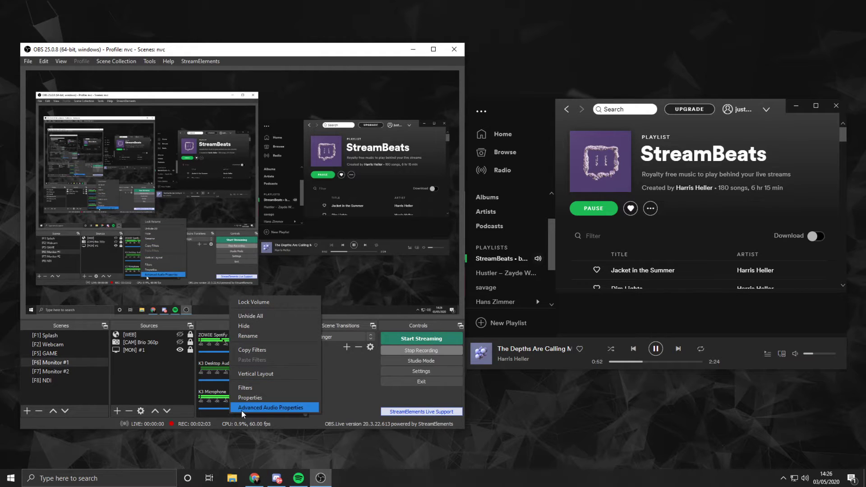
Untick two track checkboxes in Advanced Audio Properties to change source track assignments
left_click(272, 406)
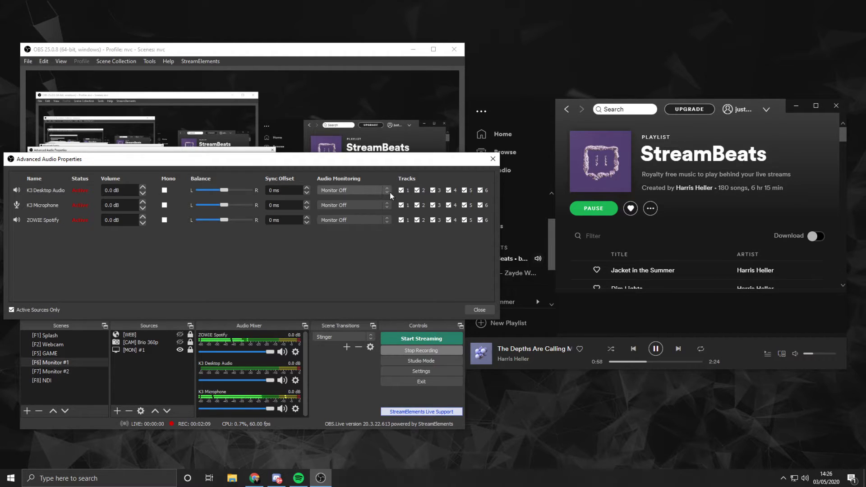
left_click(447, 190)
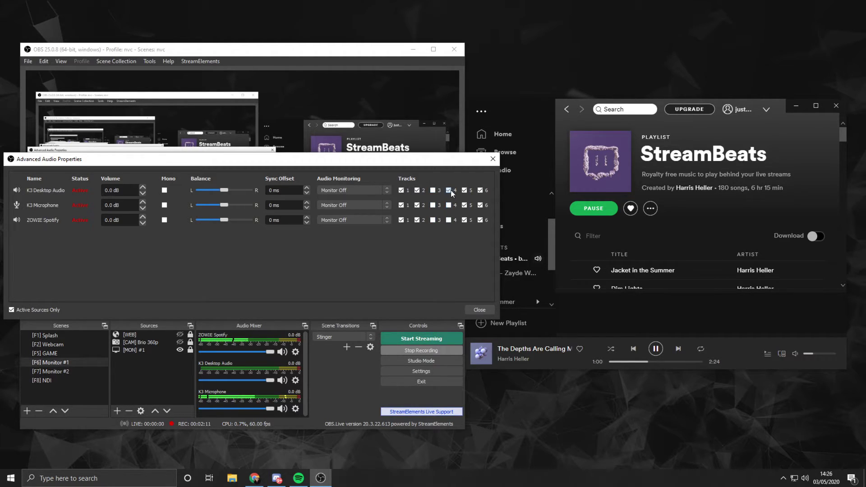
left_click(454, 189)
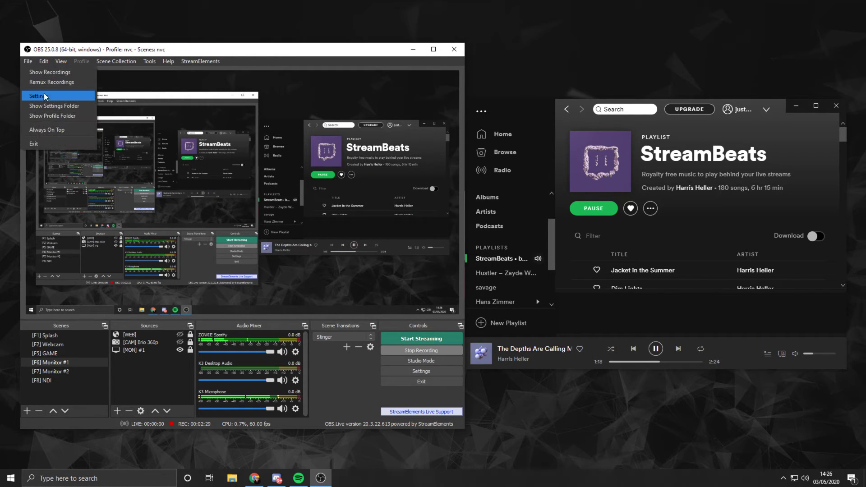
Open OBS Settings at Output > Recording to reach the Audio Track checkboxes
left_click(37, 96)
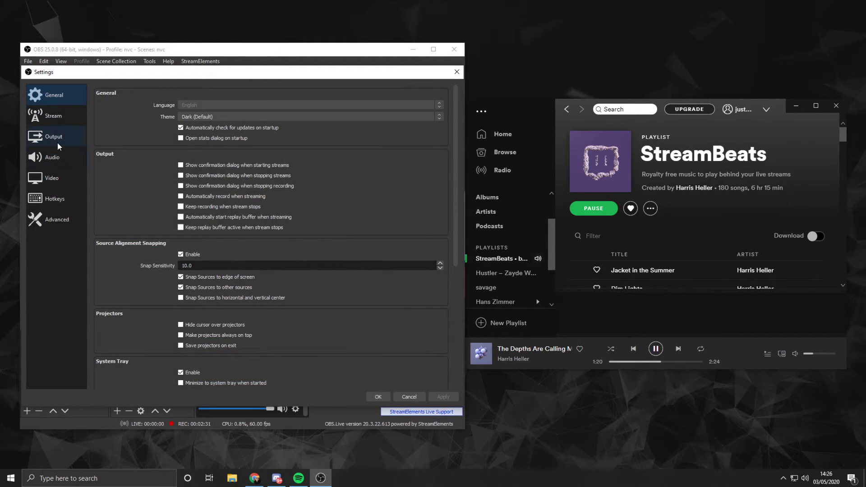
left_click(53, 136)
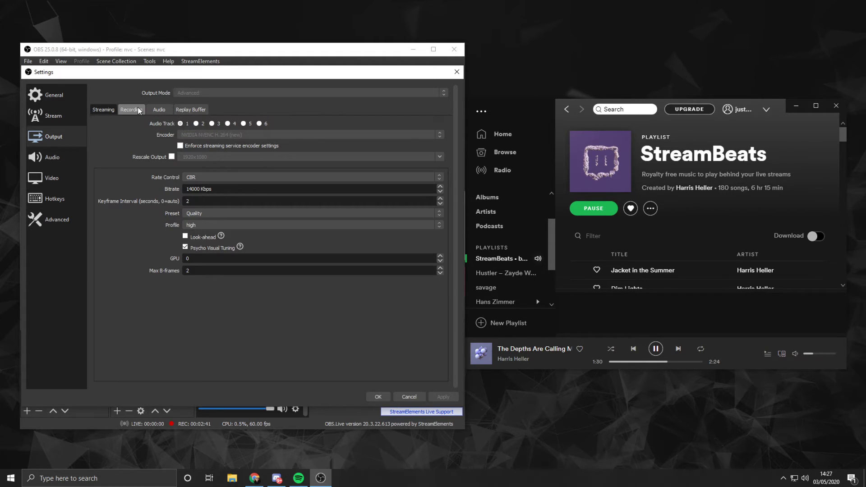
left_click(132, 109)
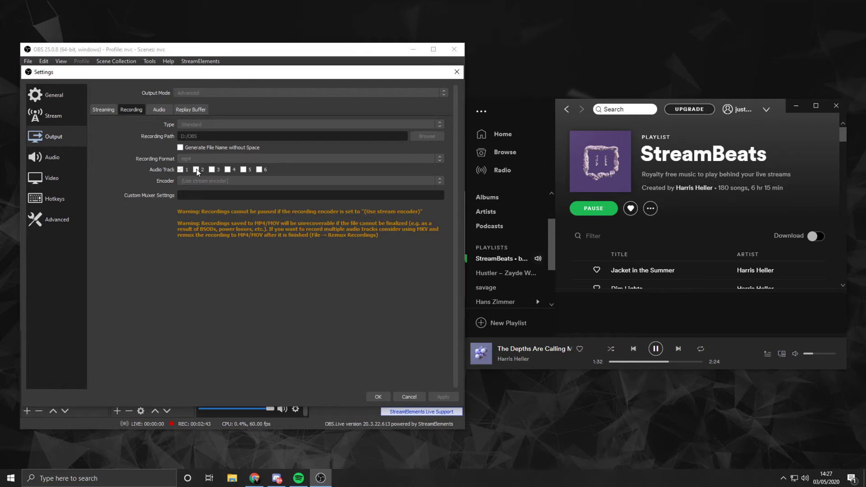